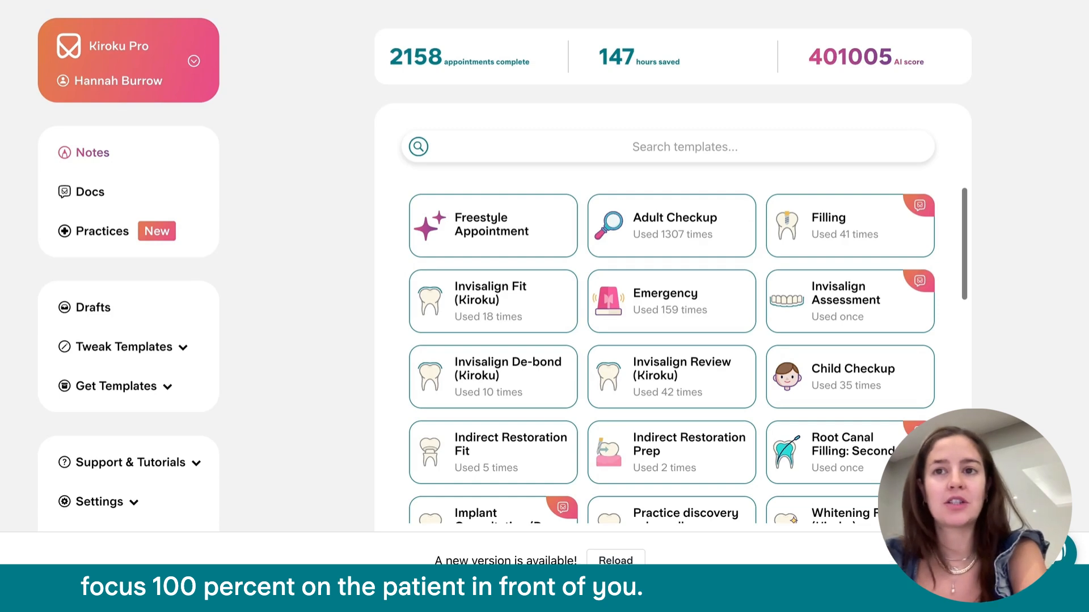
# Record an Emergency note: week-old left-side UL wisdom tooth pain, red gum, disturbed sleep
pyautogui.click(671, 300)
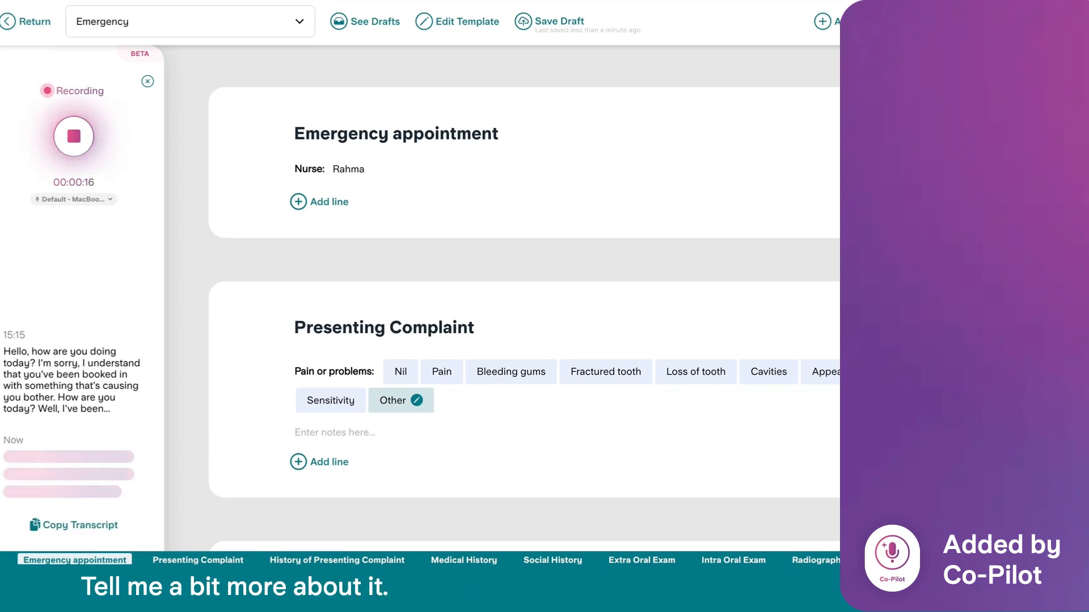
pyautogui.scroll(-3)
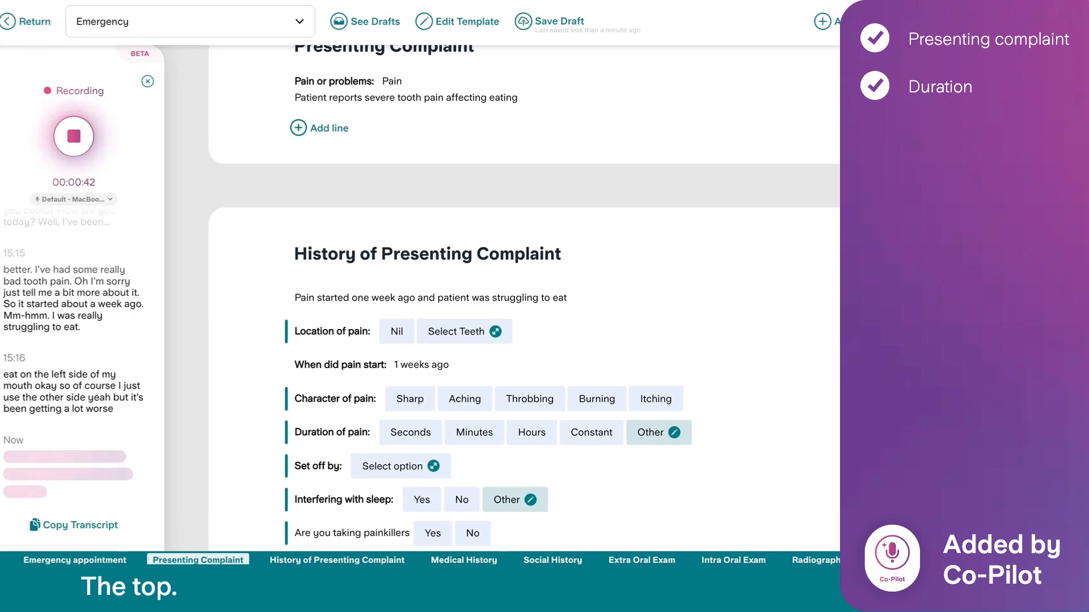
pyautogui.scroll(-3)
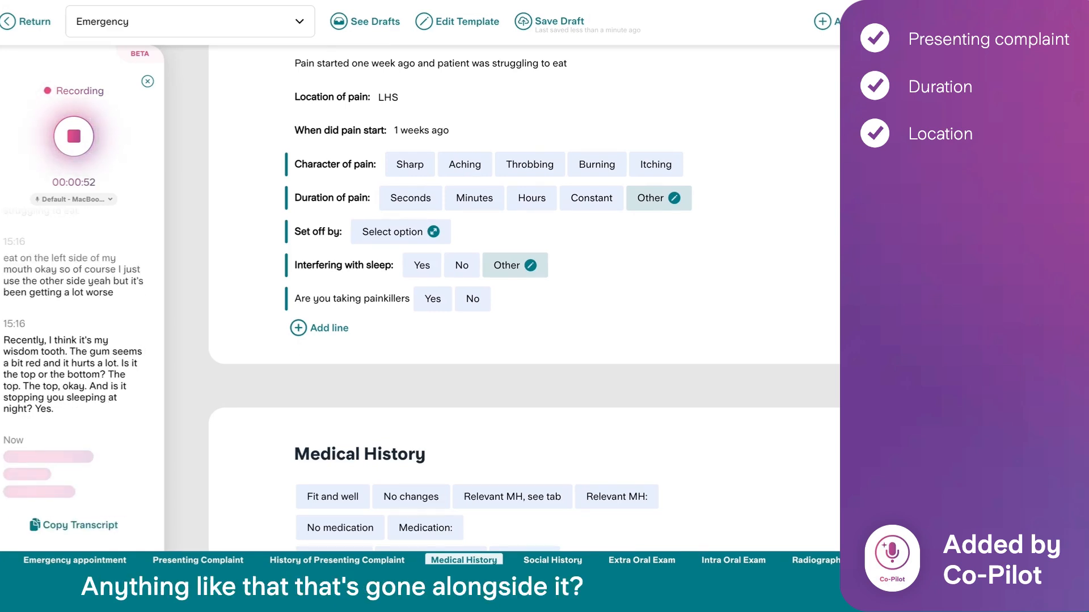
pyautogui.scroll(-3)
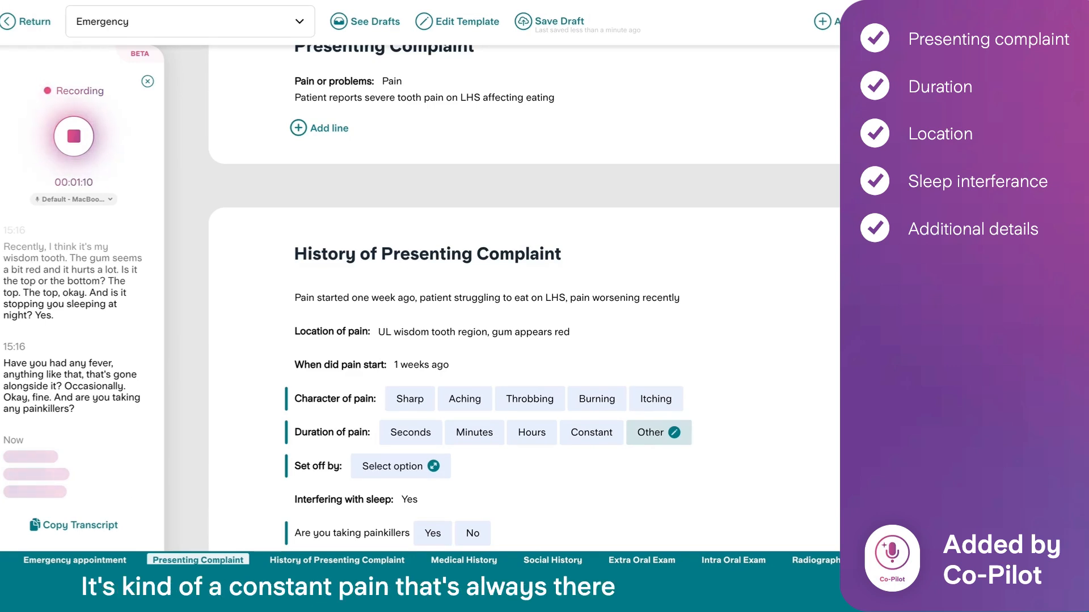
pyautogui.scroll(-3)
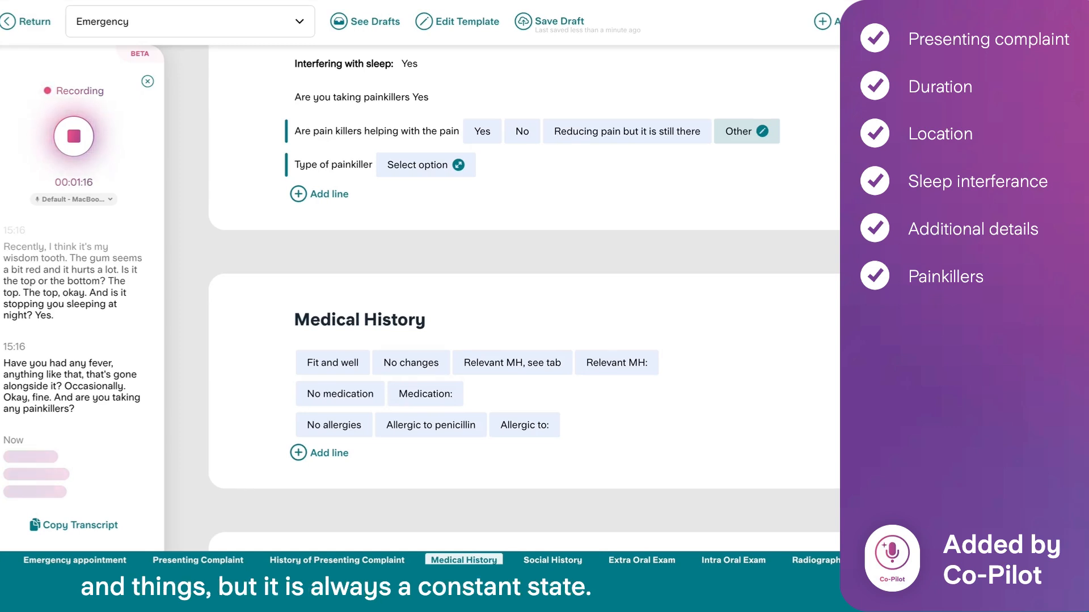
pyautogui.click(197, 561)
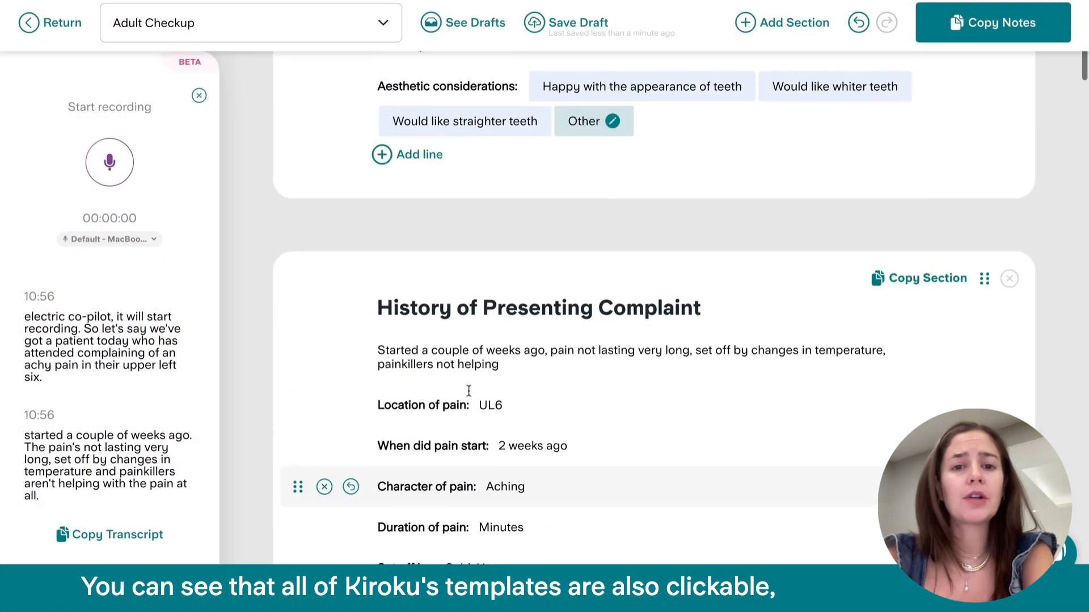
# Scroll the template library and start a note with the Freestyle Appointment template
pyautogui.scroll(-3)
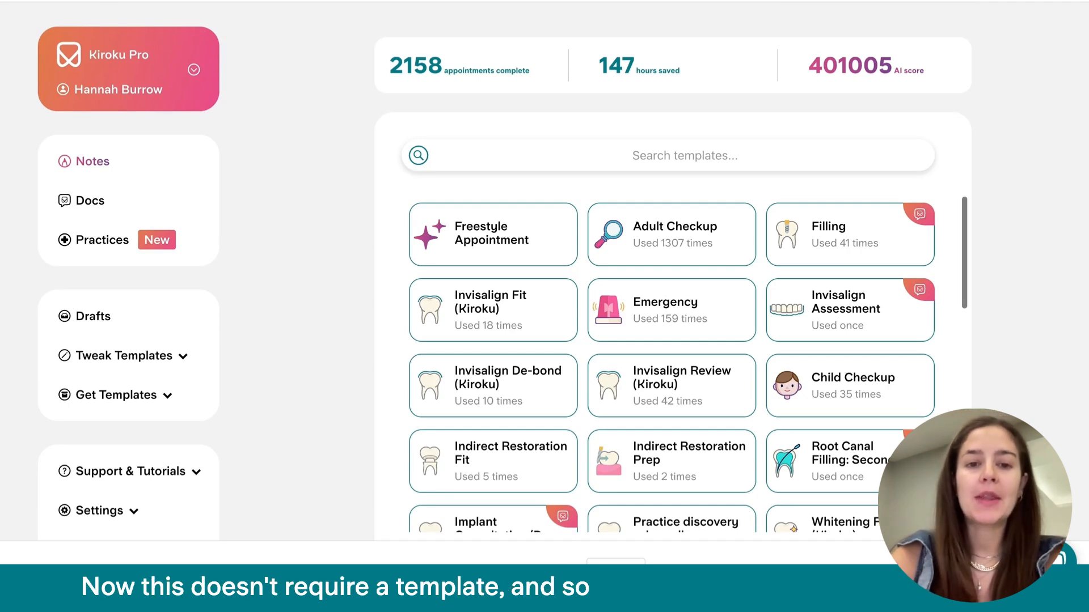
pyautogui.moveTo(504, 250)
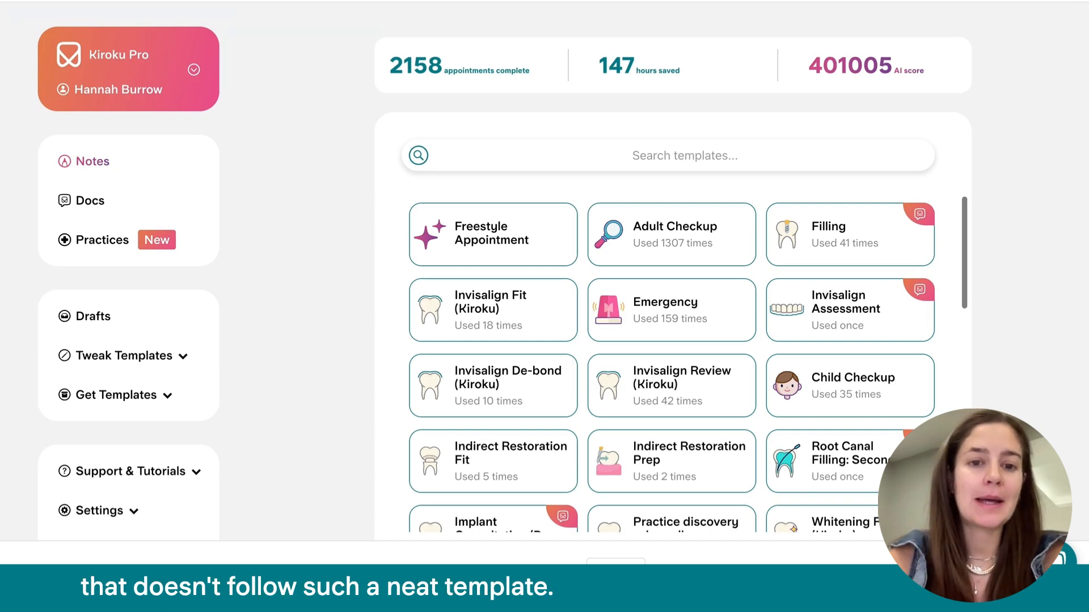
pyautogui.click(492, 235)
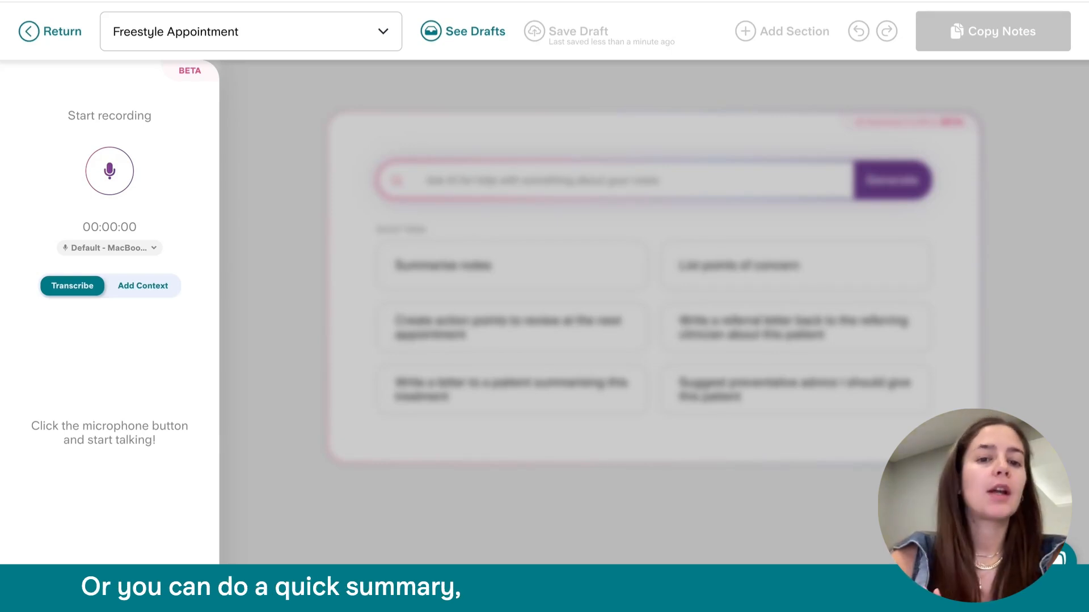
pyautogui.moveTo(110, 172)
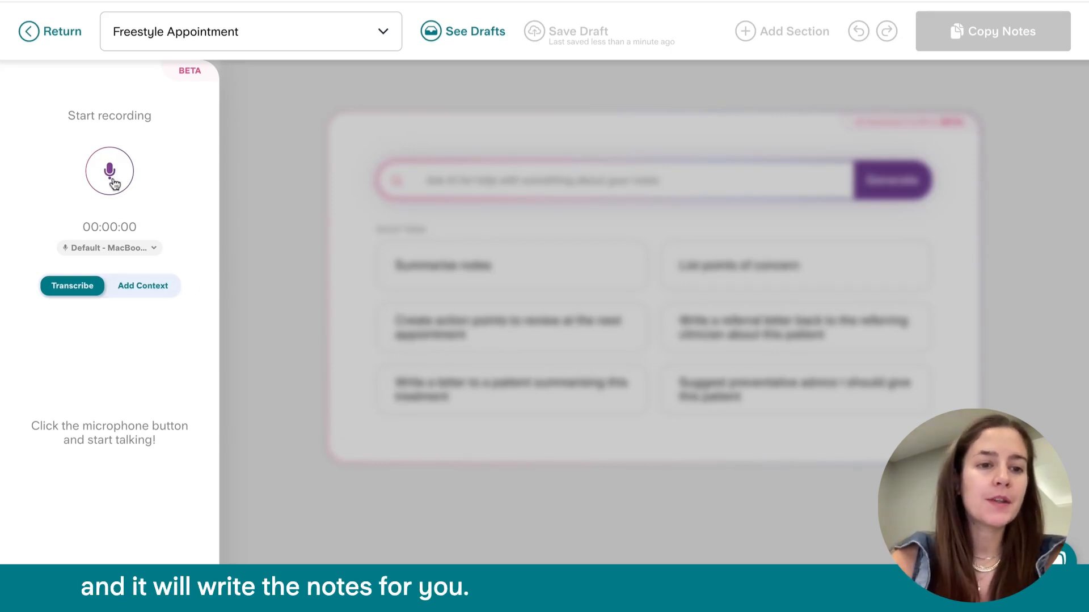
# Record the consultation describing an etch, bond and Venus Shade A2 restoration
pyautogui.click(109, 172)
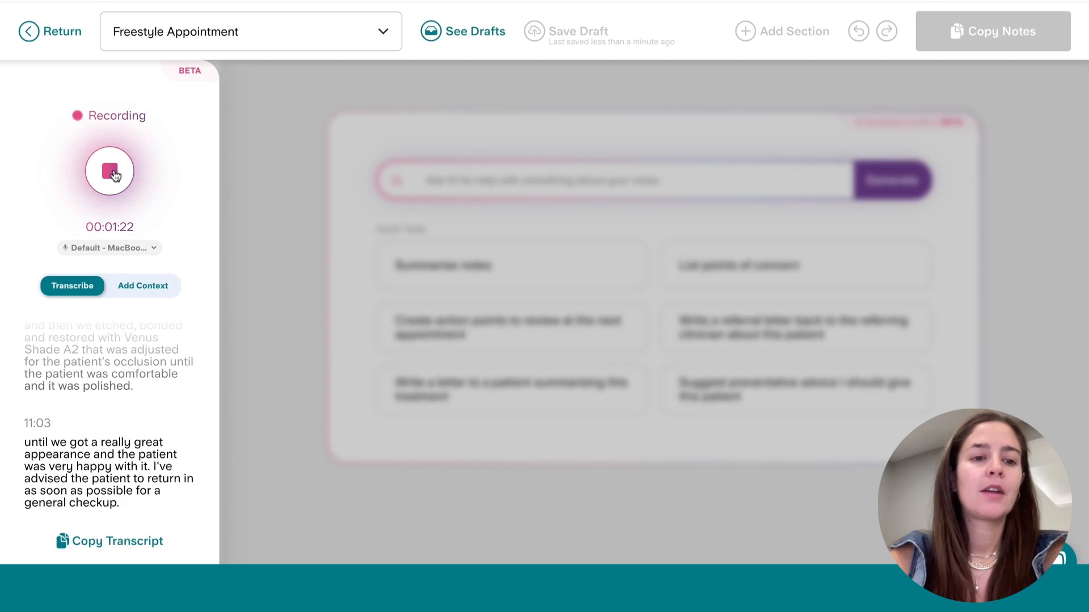
pyautogui.click(109, 172)
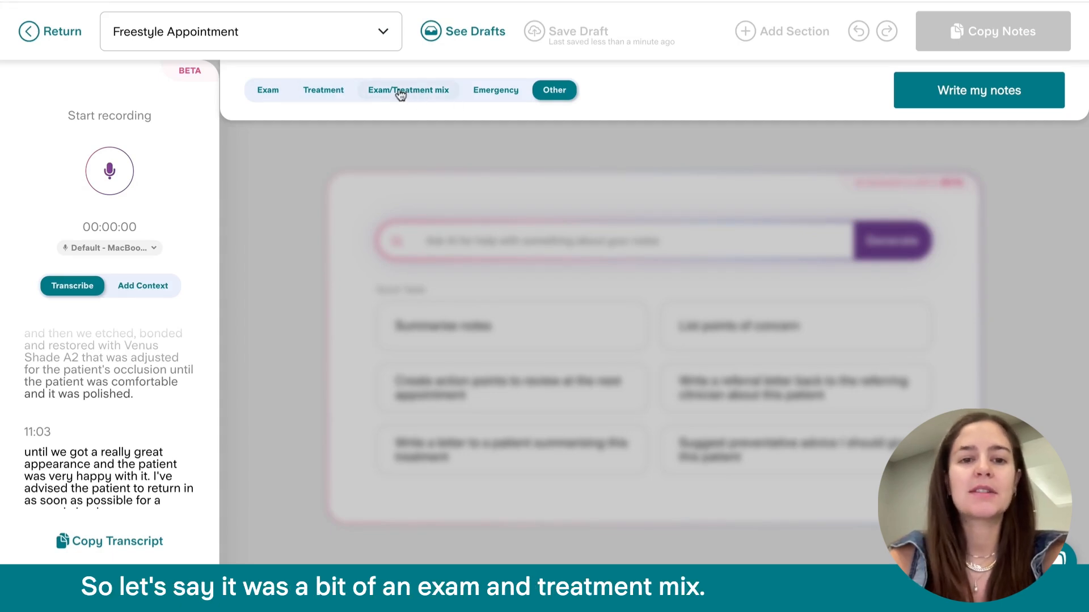
# Set the appointment type to Exam/Treatment mix
pyautogui.click(408, 90)
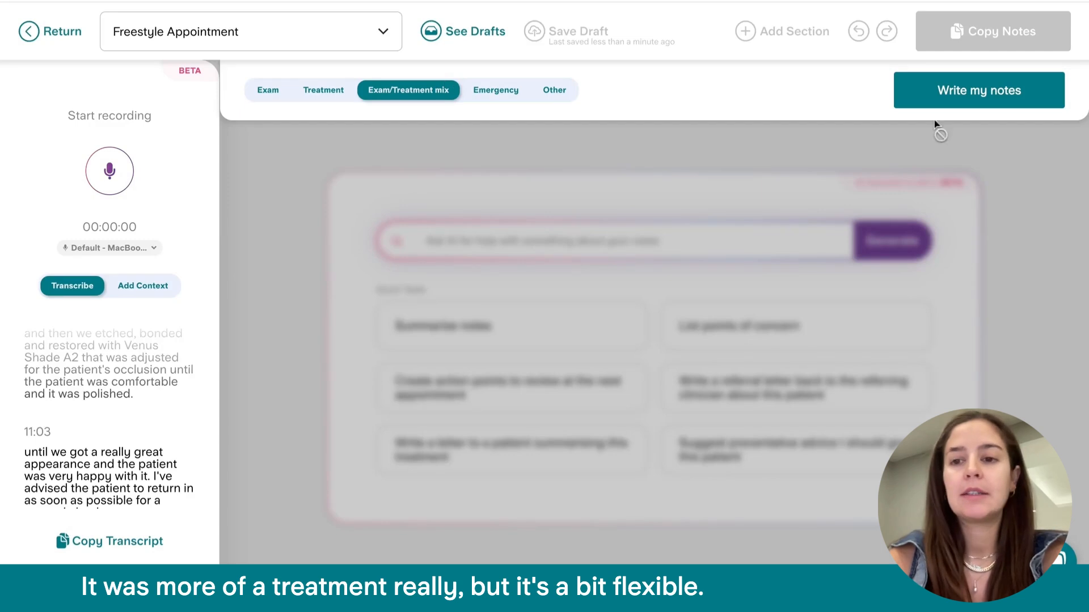
# Generate the UR1 notes, review their sections, and return to the template library
pyautogui.click(978, 89)
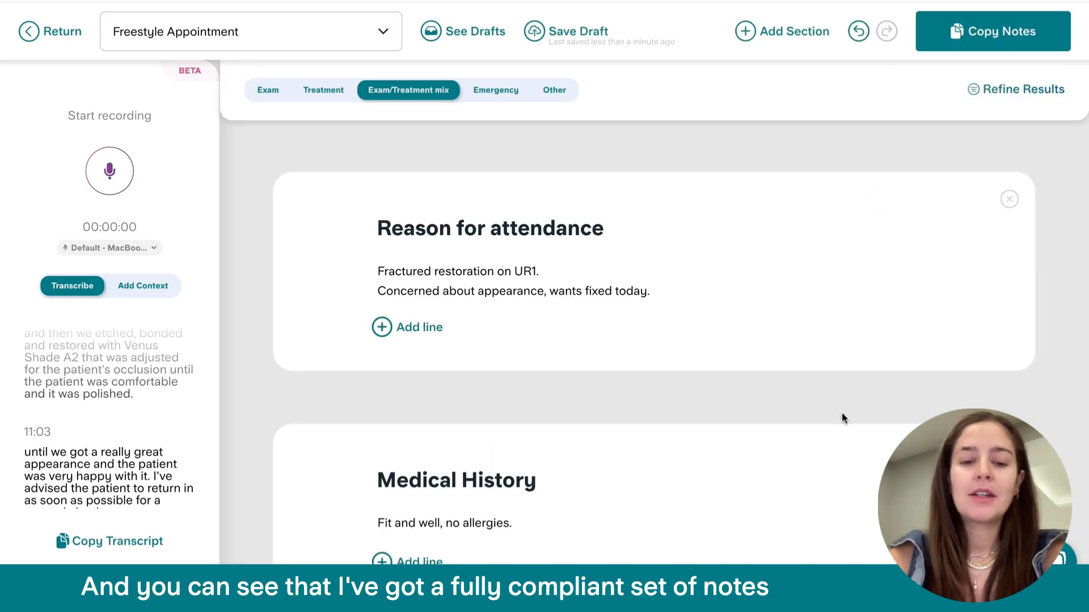
pyautogui.scroll(-3)
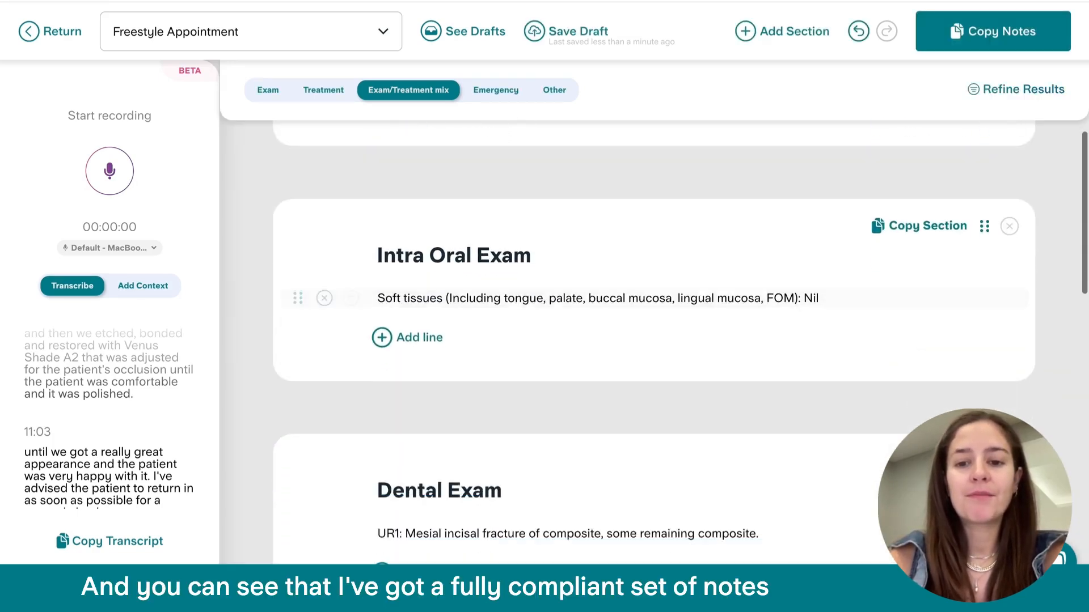
pyautogui.scroll(-3)
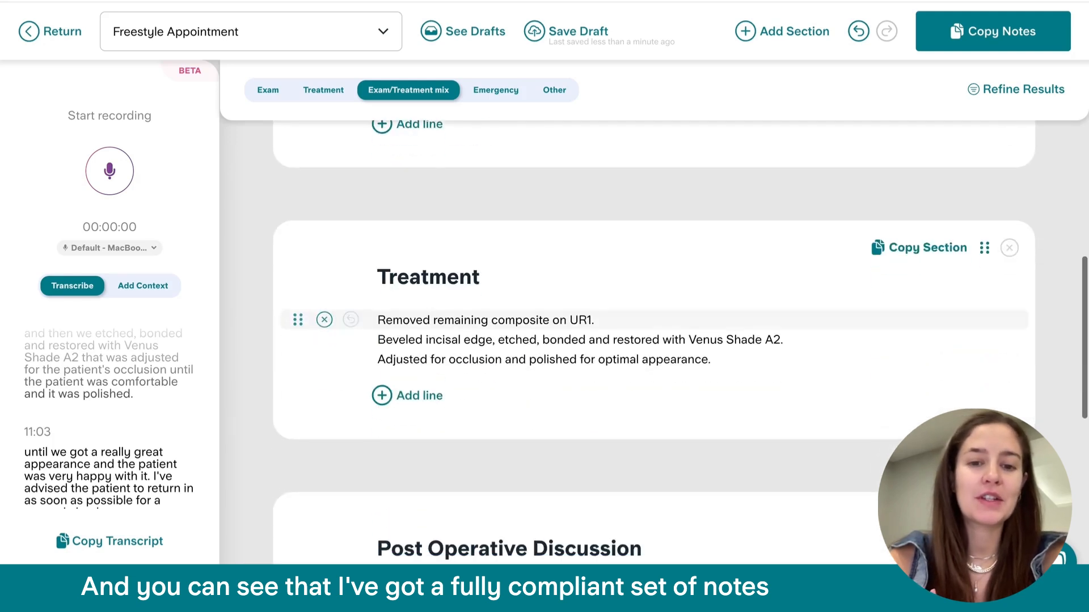
pyautogui.scroll(-3)
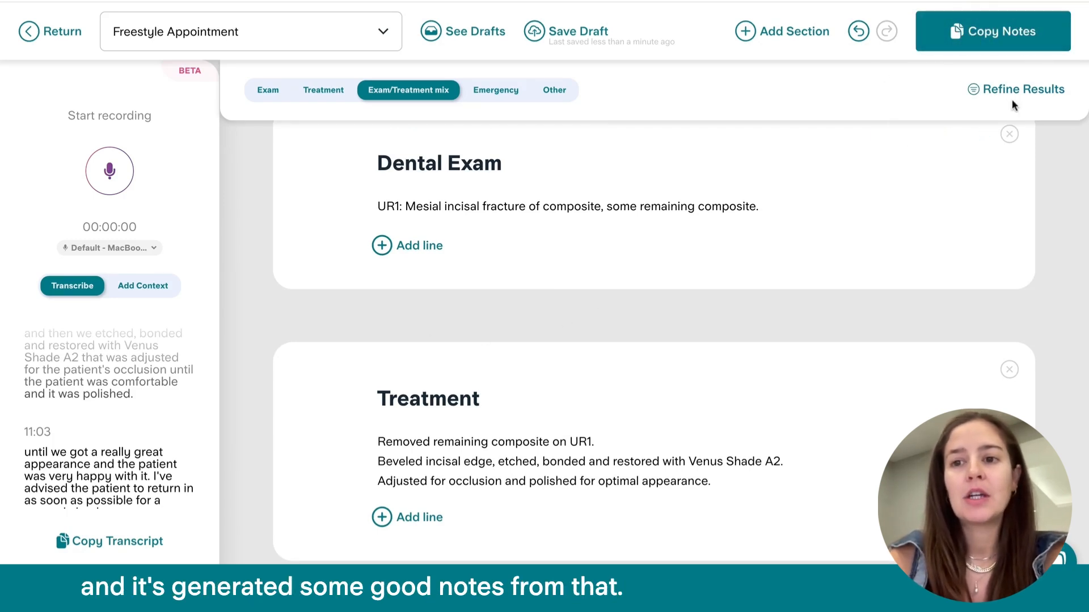
pyautogui.click(1021, 89)
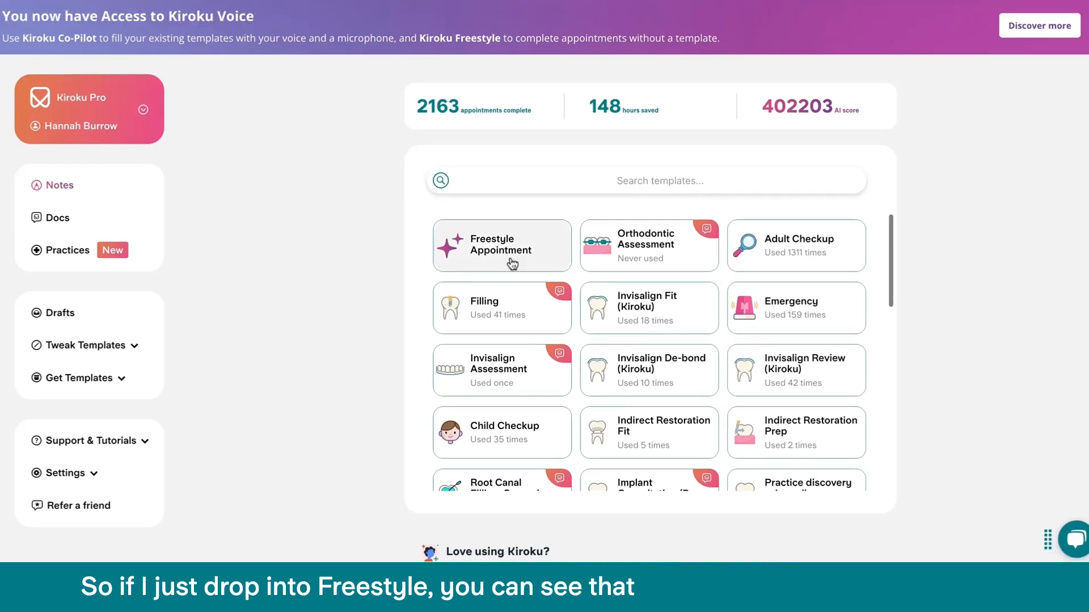
# Open a Freestyle Appointment with the previous Adult Checkup notes added as context
pyautogui.click(501, 245)
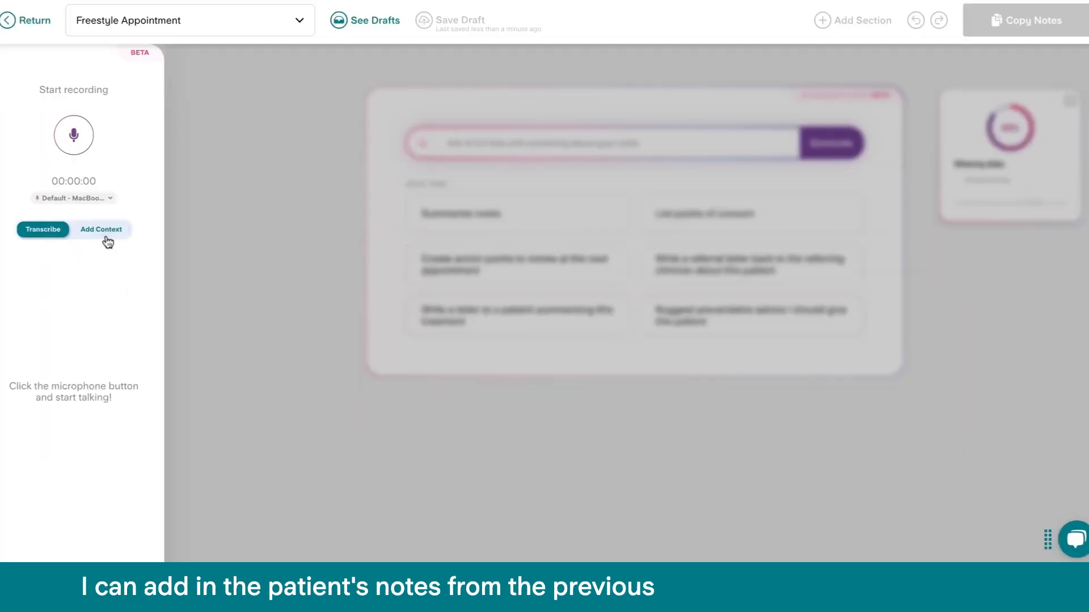
pyautogui.click(101, 230)
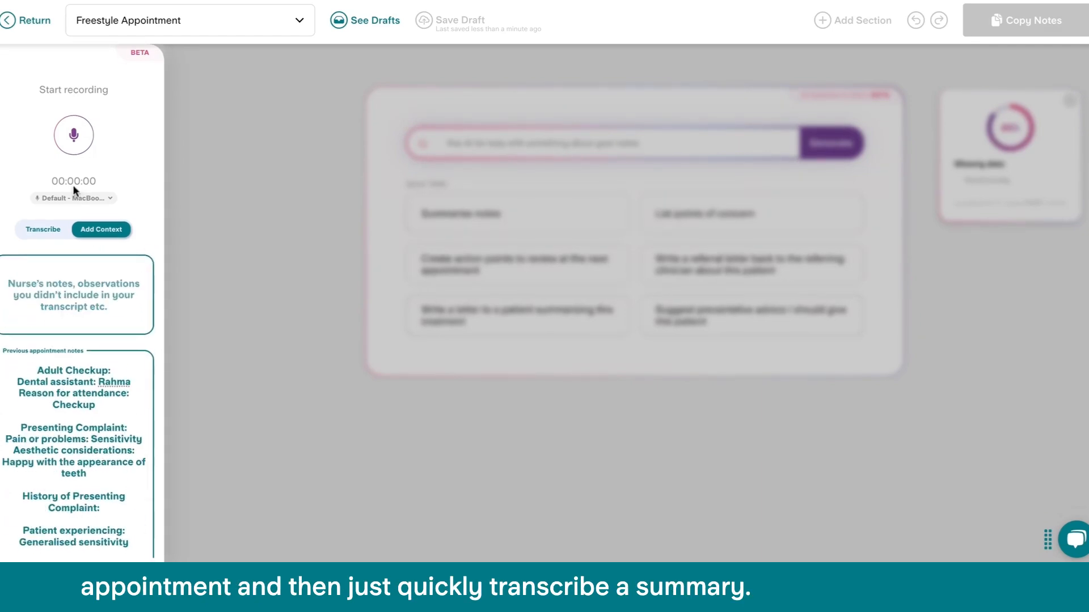
pyautogui.click(42, 229)
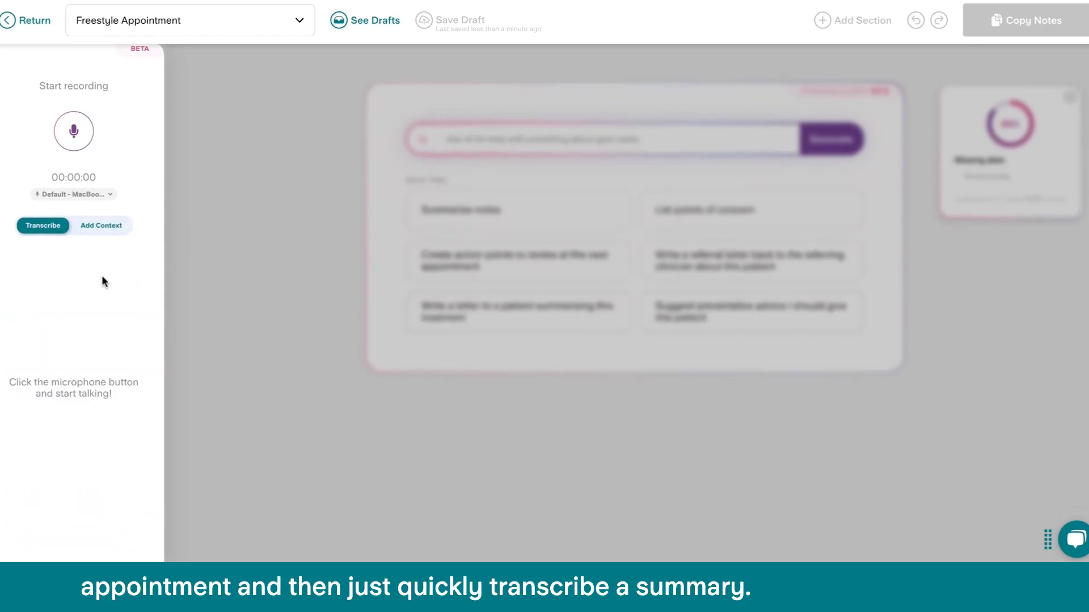
# Dictate that sensitivity resolved with sensitivity toothpaste and sugar intake rose with a new job
pyautogui.click(73, 131)
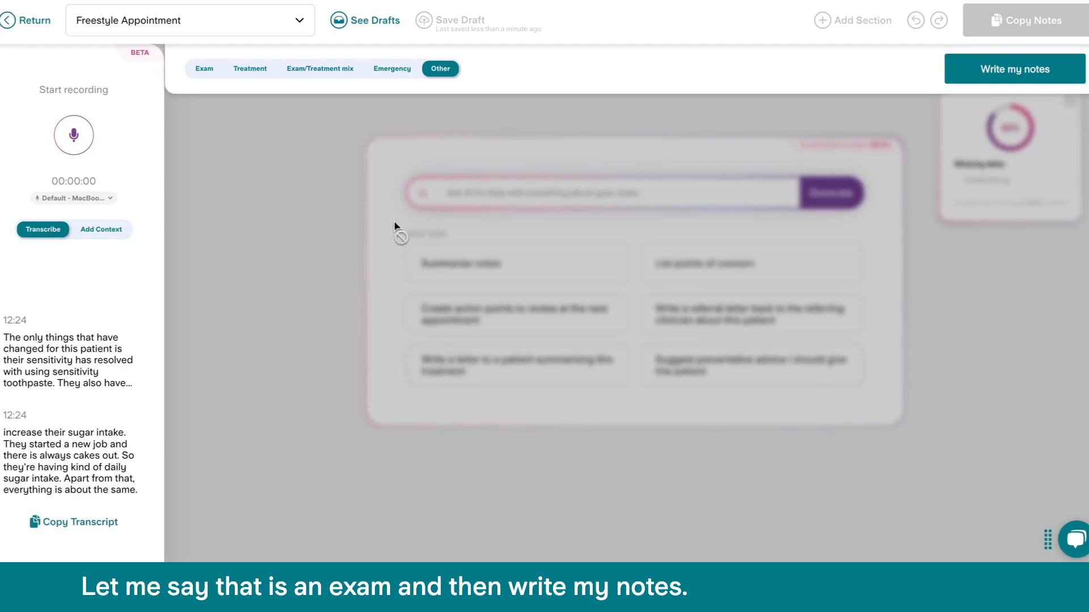
# Generate Exam notes with resolved sensitivity, higher sugar intake and NAD oral findings, and review them
pyautogui.click(203, 68)
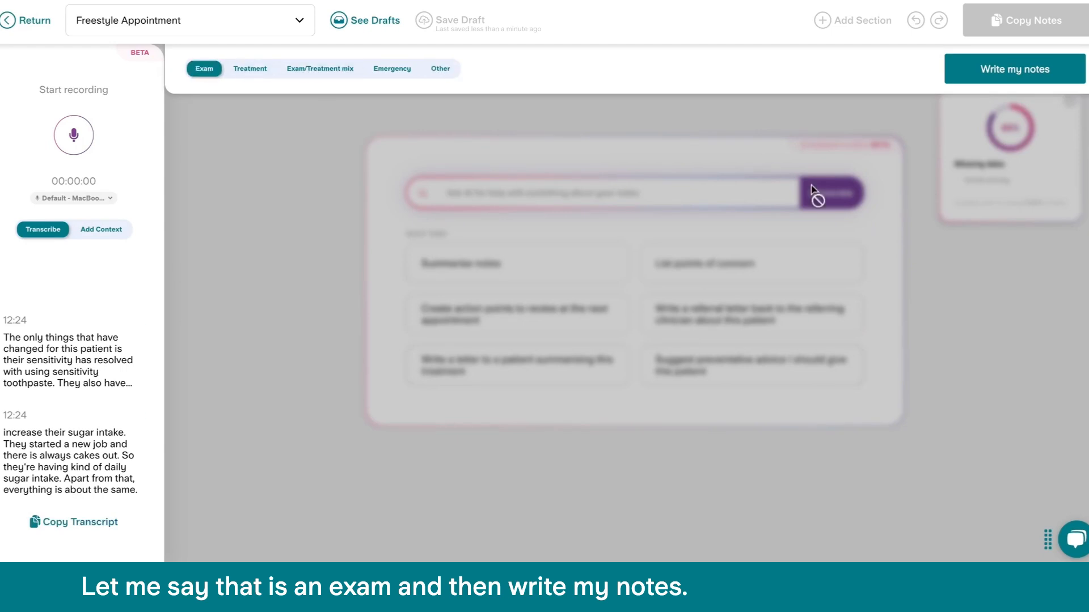
pyautogui.click(1013, 68)
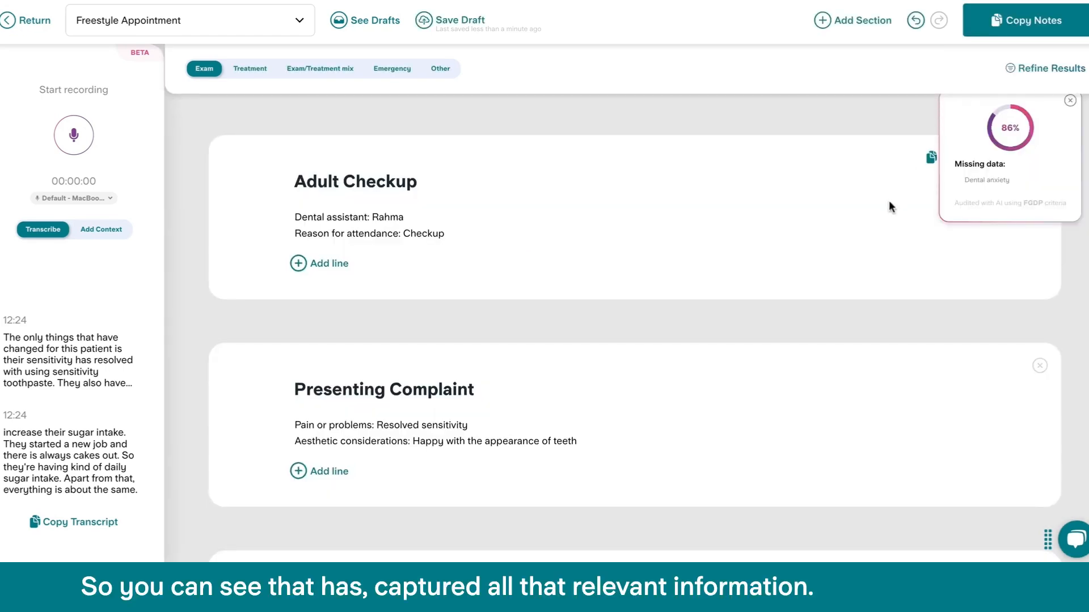
pyautogui.scroll(-3)
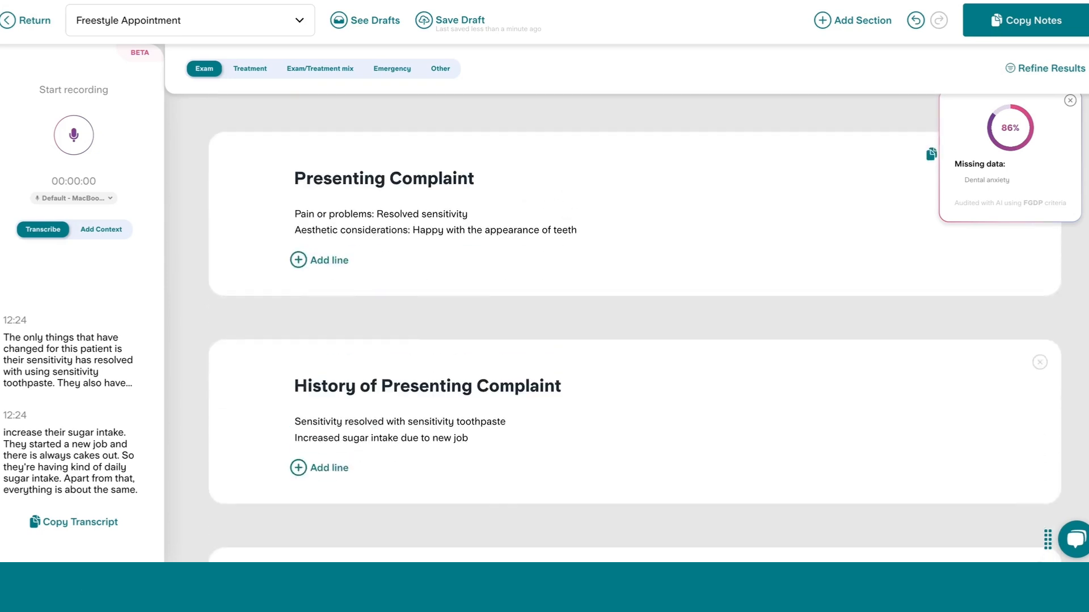
pyautogui.scroll(-3)
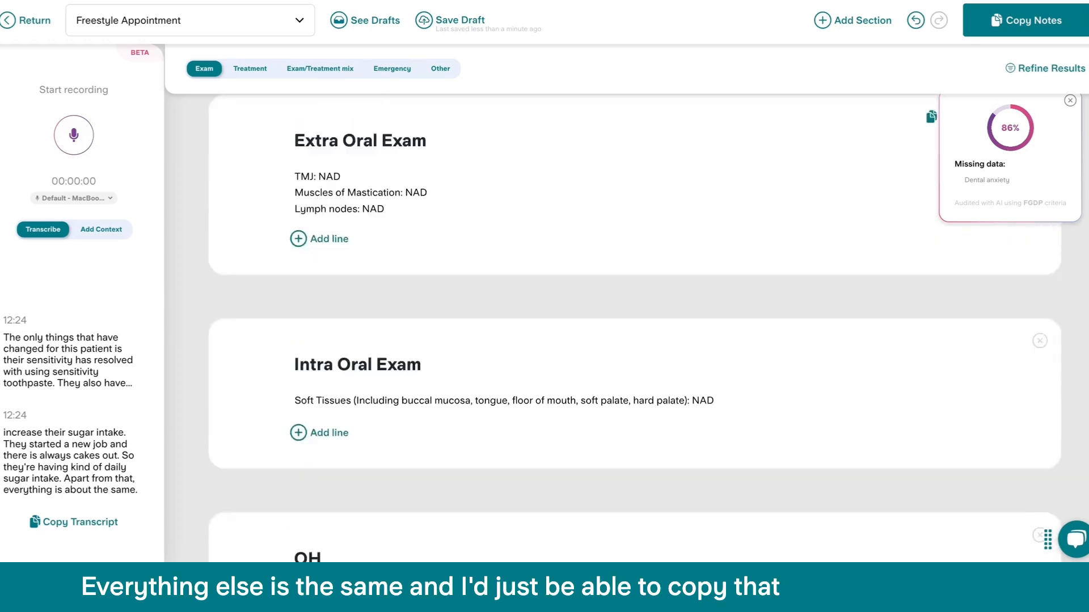
pyautogui.scroll(-3)
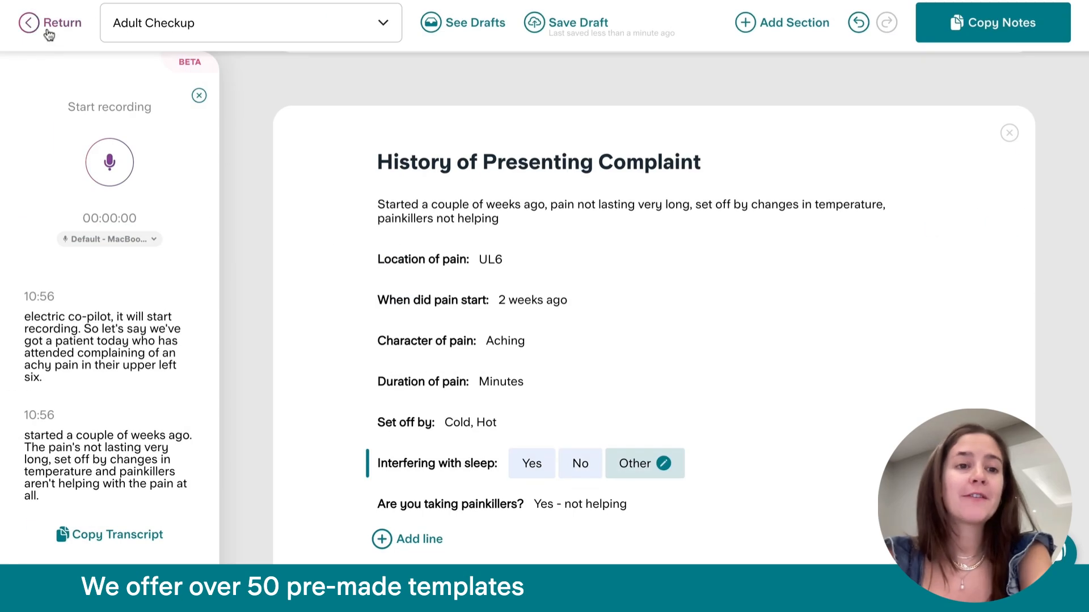
# Browse the Template Library's Filling, Extraction, Emergency and Child Exam templates
pyautogui.click(50, 22)
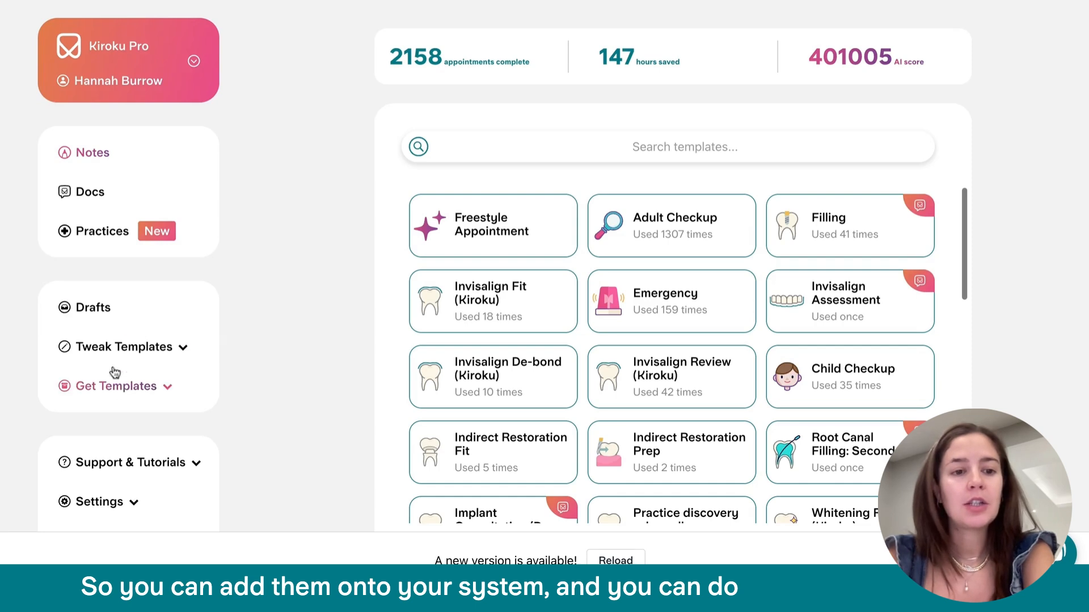
pyautogui.click(118, 386)
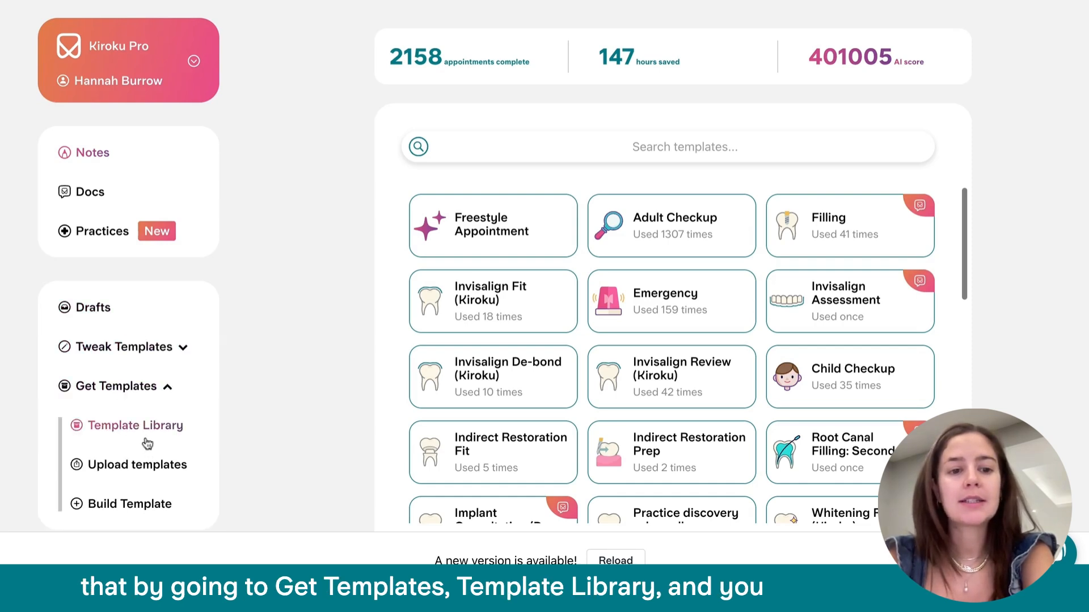
pyautogui.click(136, 425)
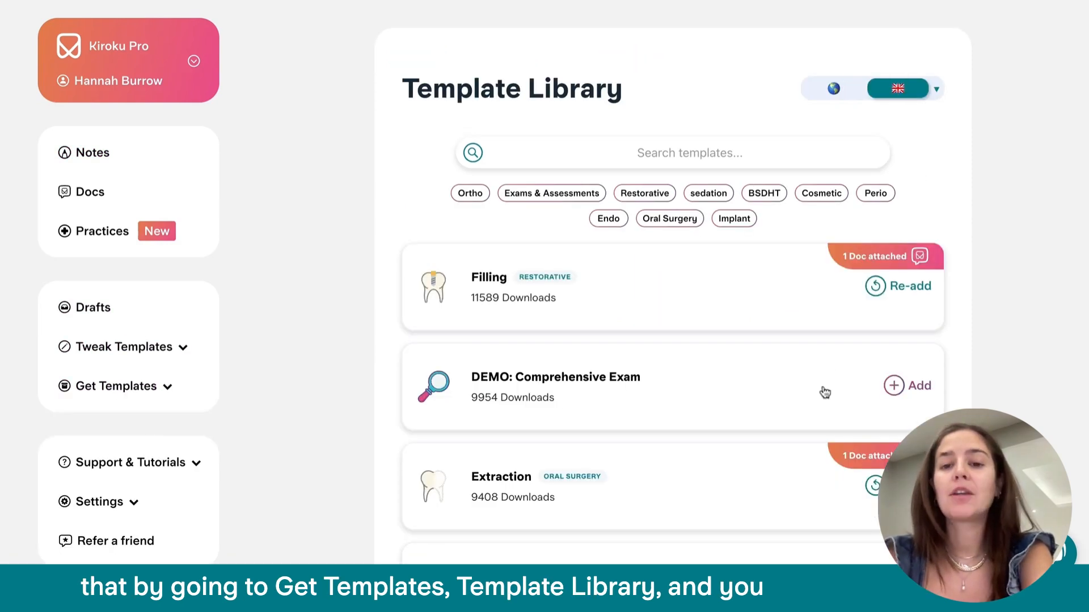
pyautogui.scroll(-3)
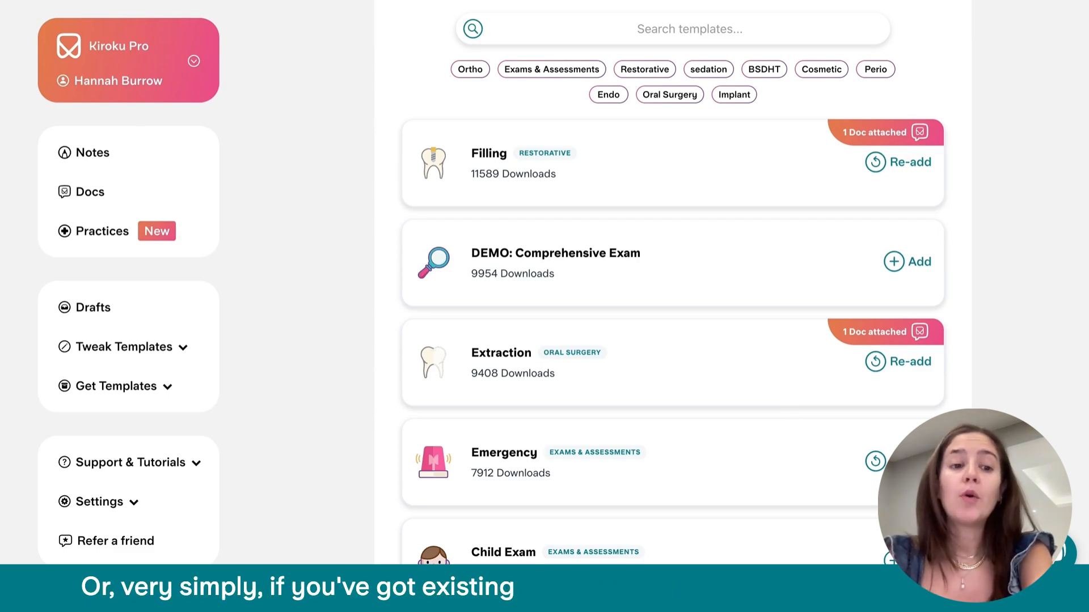
# Go back to the Notes dashboard through the Get Templates sidebar
pyautogui.click(114, 386)
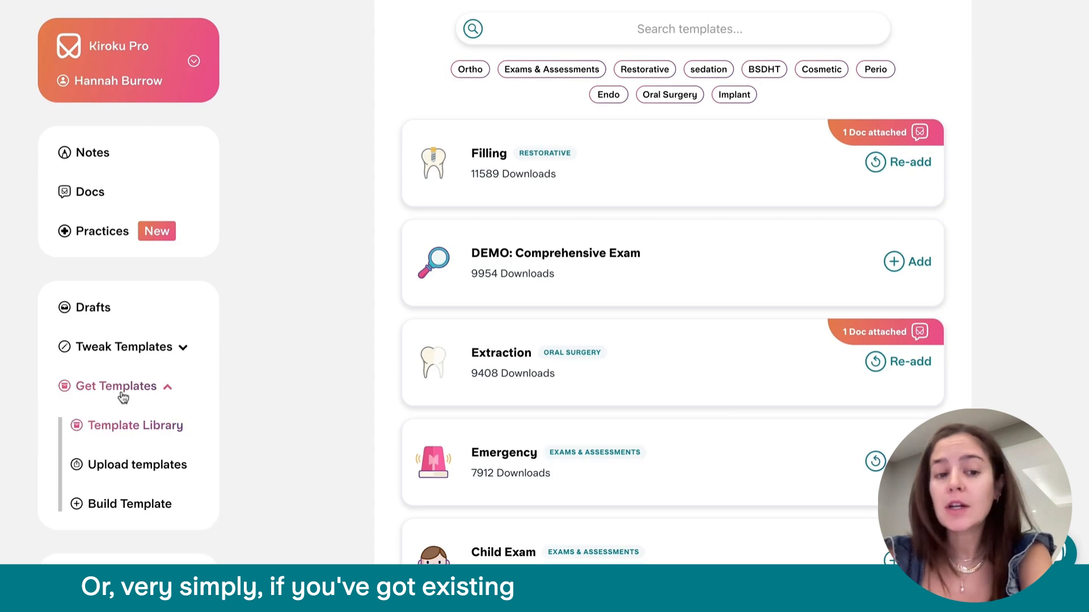
pyautogui.click(137, 464)
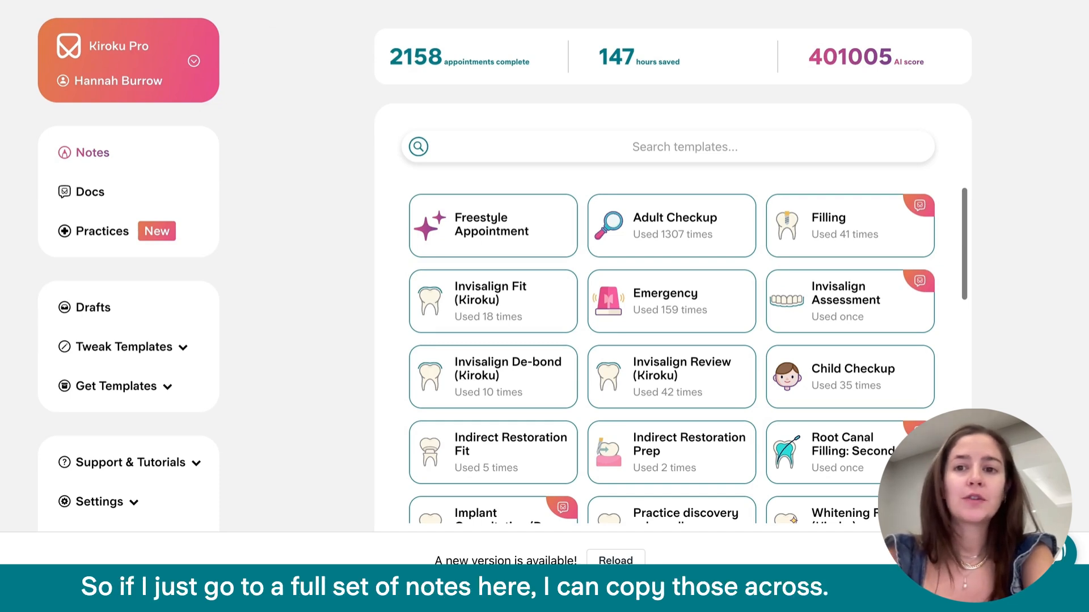
# Reopen the completed Adult Checkup note and copy its full notes to the clipboard
pyautogui.click(671, 226)
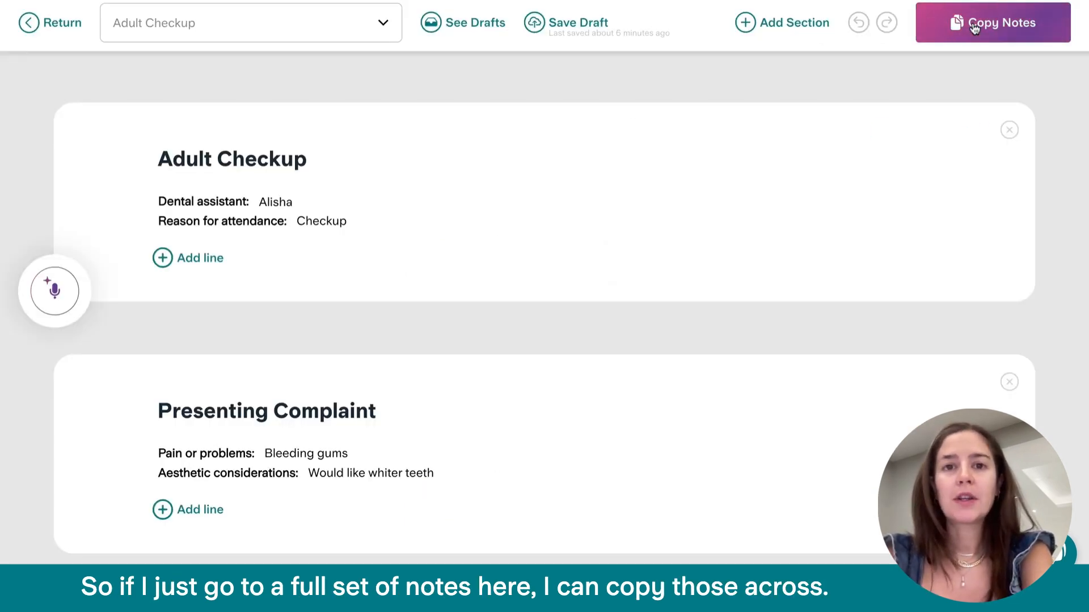
pyautogui.click(992, 23)
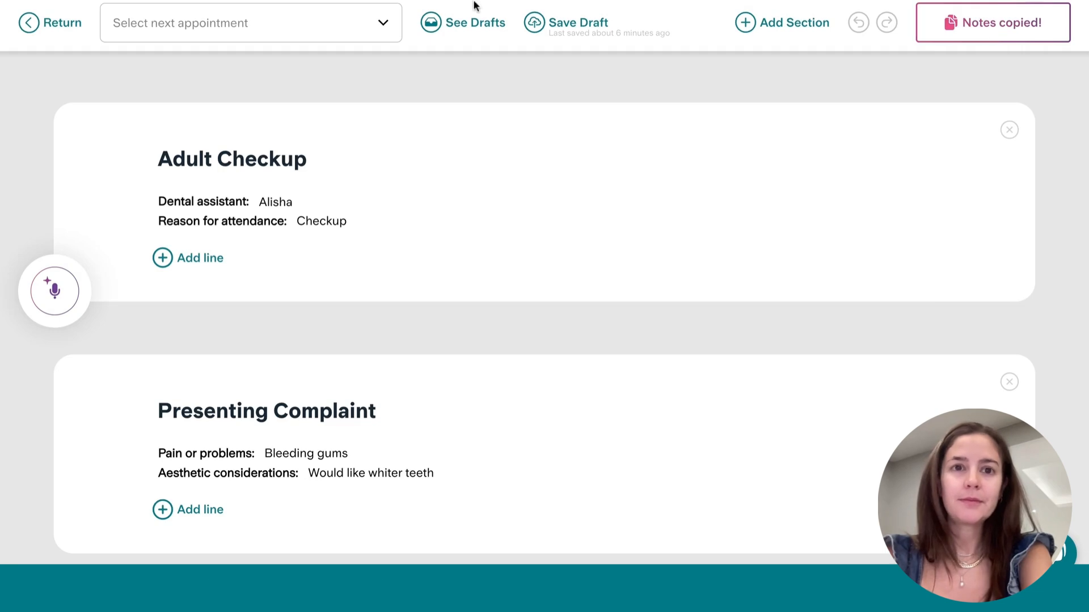